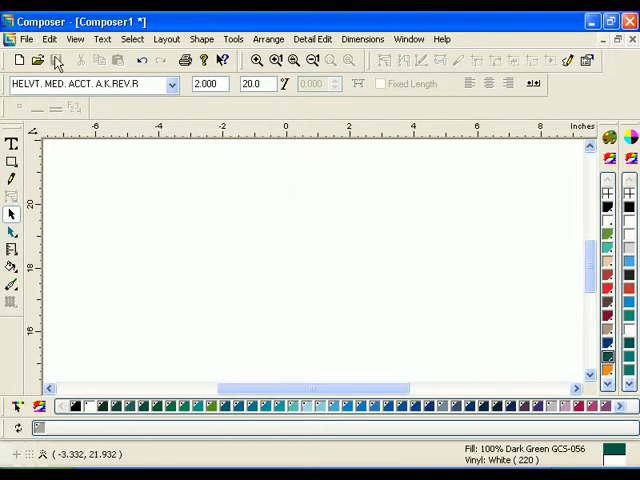
- Import cats.BMP, Childflowers.BMP and Four oclocks.bmp together from the Learning folder
left_click(26, 38)
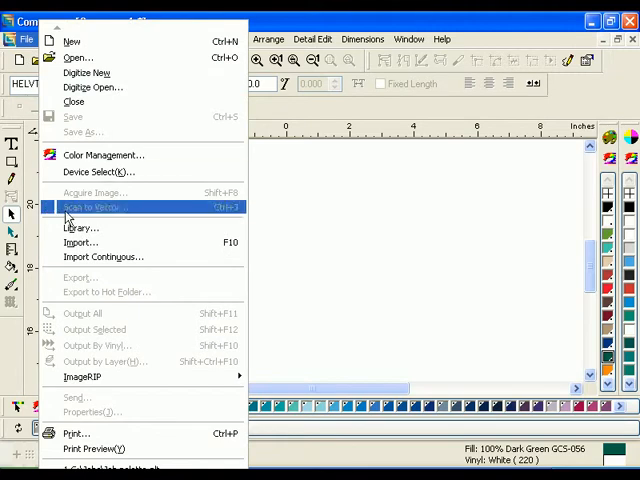
left_click(82, 242)
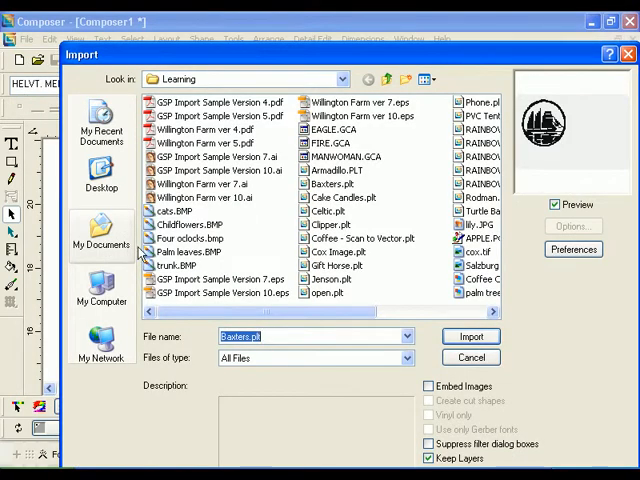
left_click(188, 238)
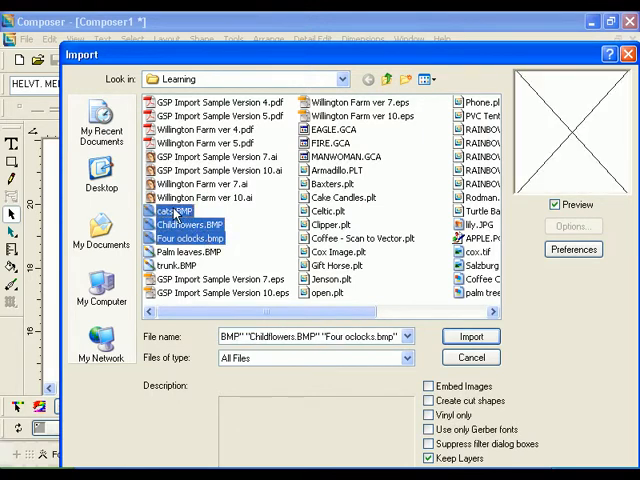
left_click(470, 336)
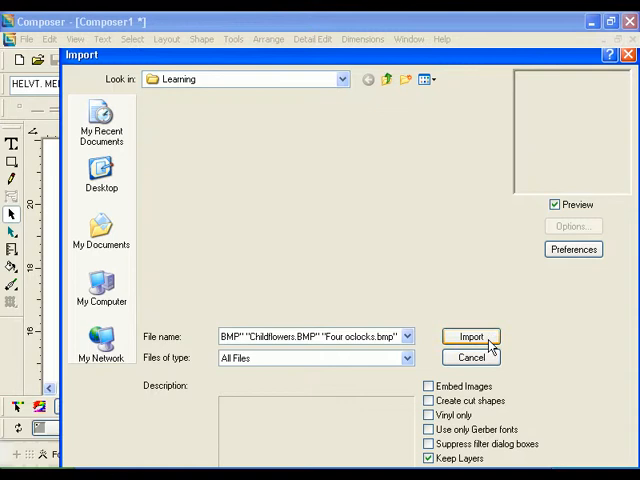
- Place the converted cats.BMP picture on the work surface
left_click(470, 336)
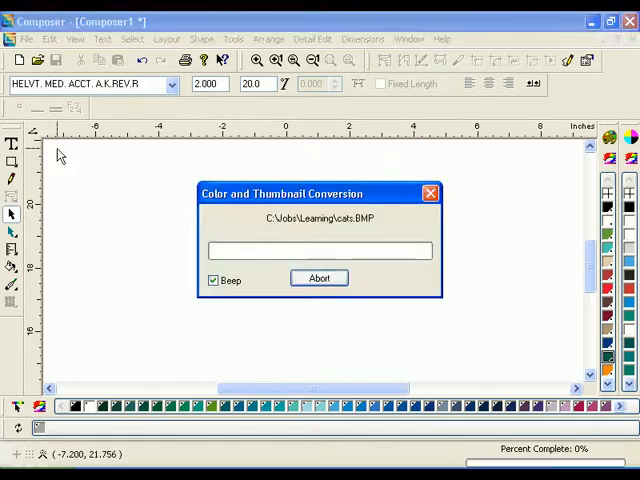
left_click(320, 278)
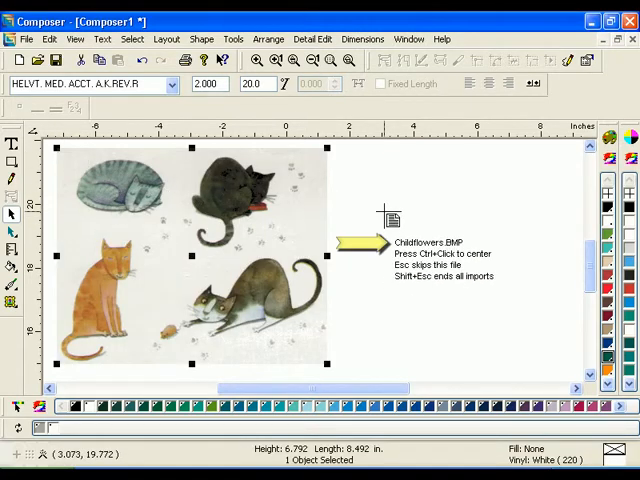
mouse_move(350, 160)
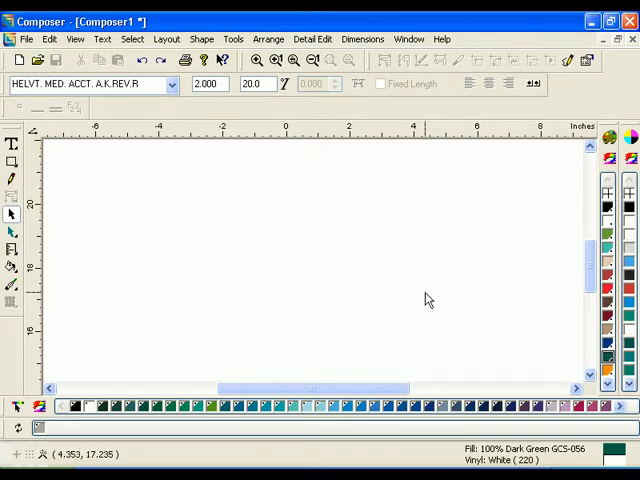
- Re-import the same three BMP files so cats.BMP is ready to place
left_click(24, 38)
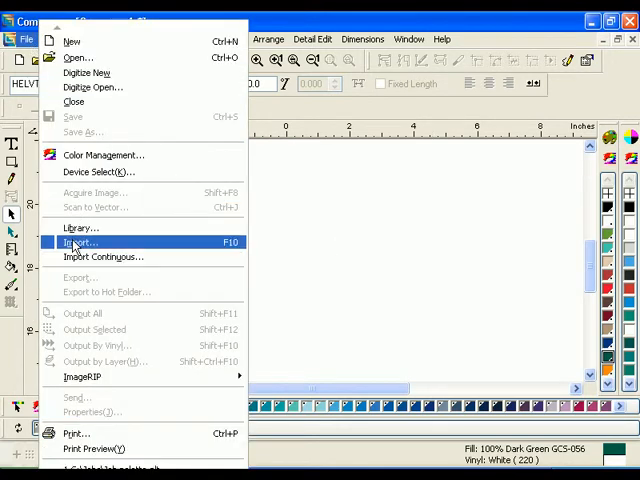
left_click(80, 242)
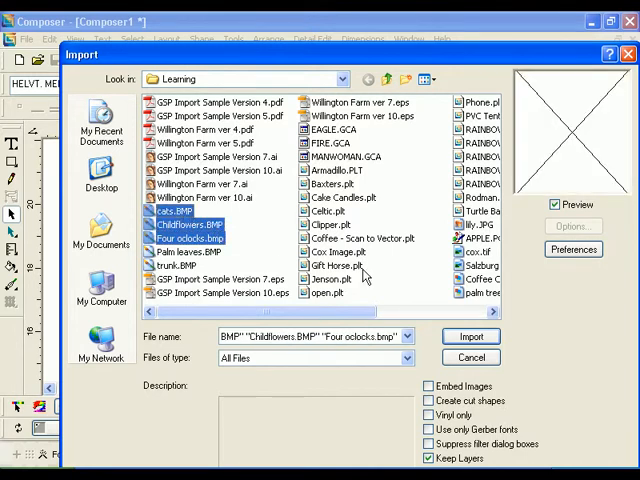
left_click(470, 336)
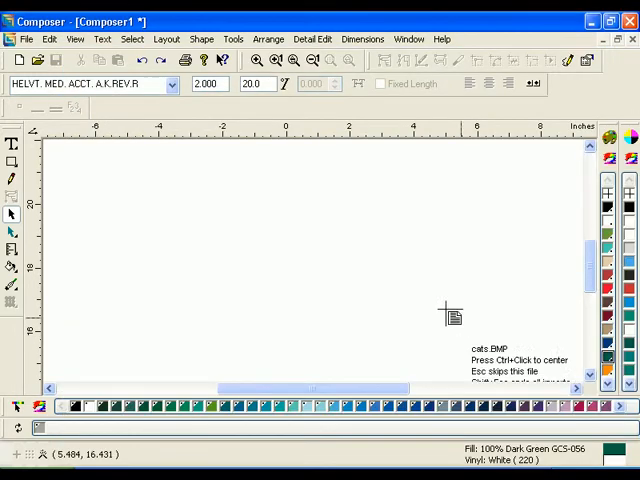
mouse_move(92, 220)
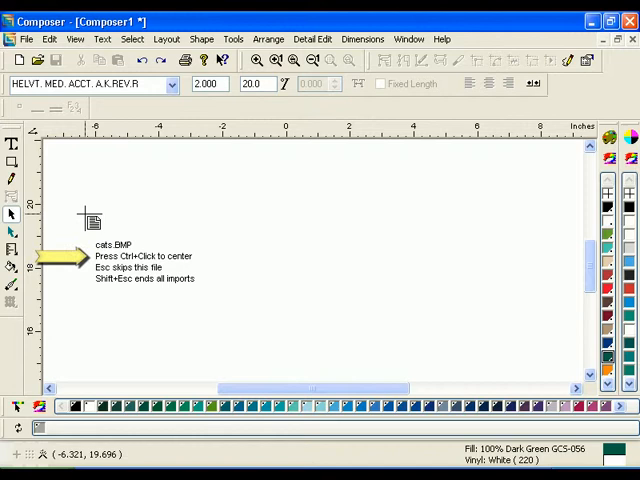